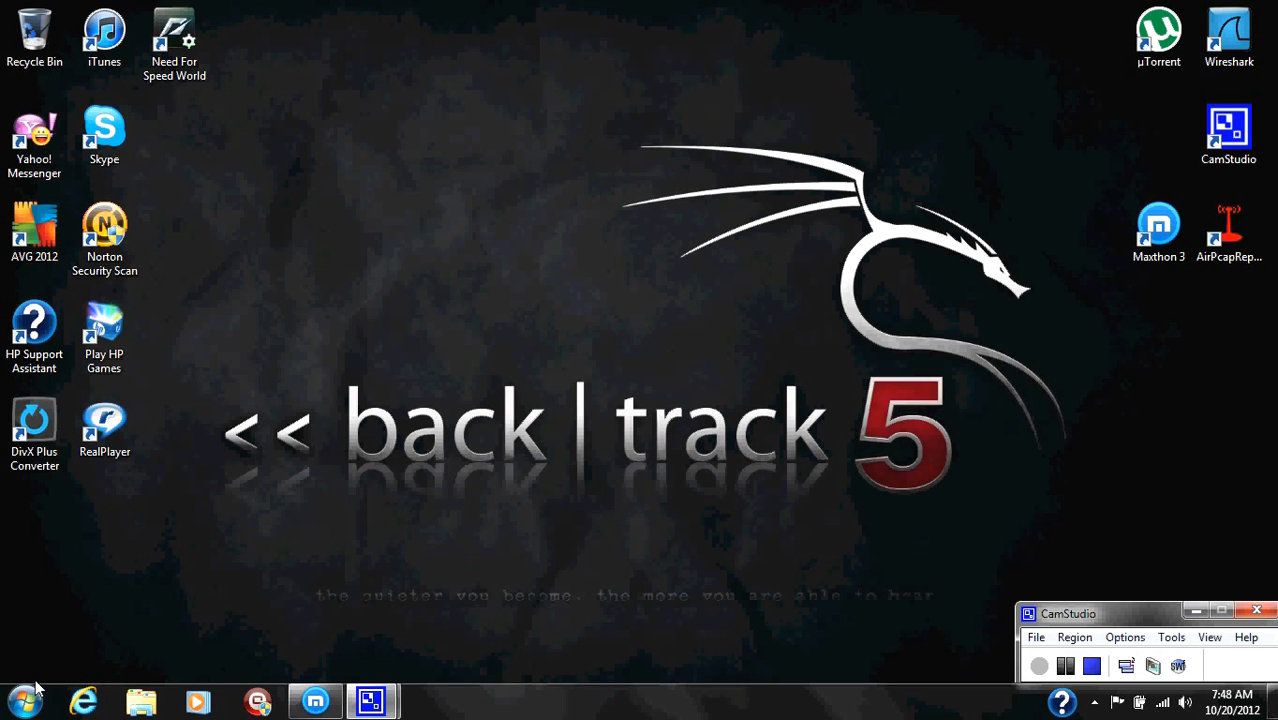
mouse_move(22, 700)
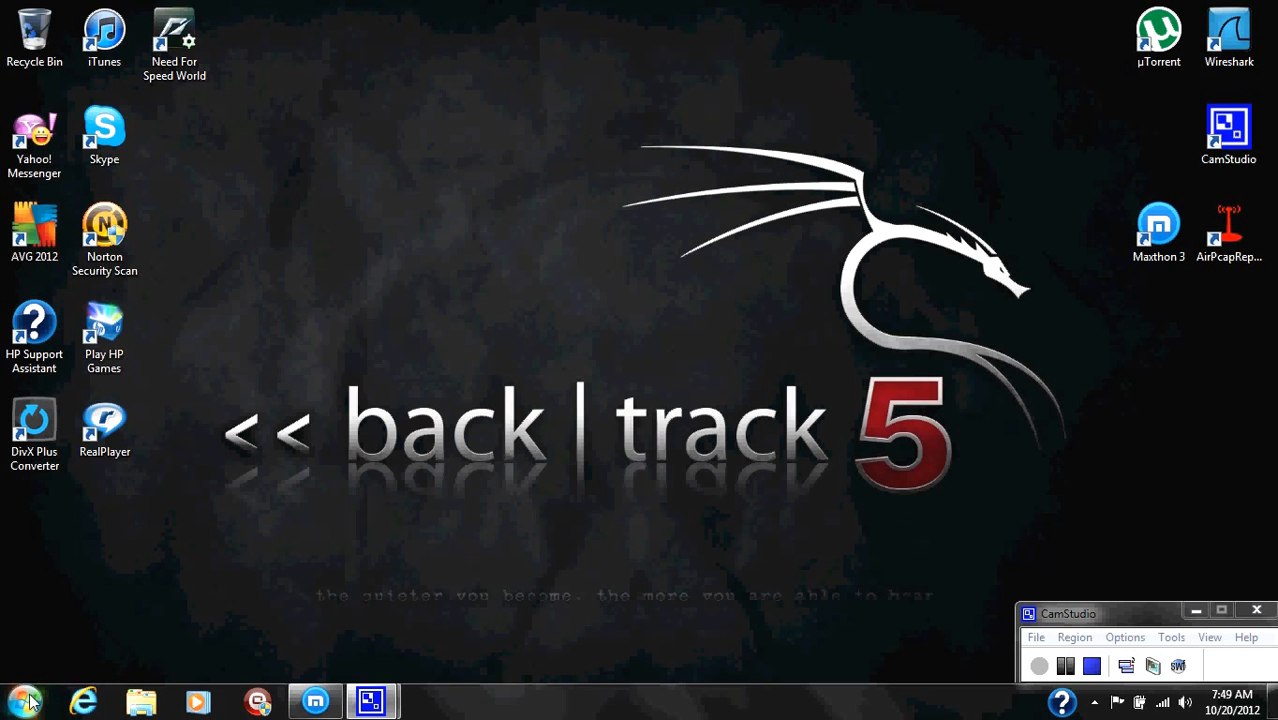
Launch cmd from the Start search and nudge its window slightly right.
left_click(22, 699)
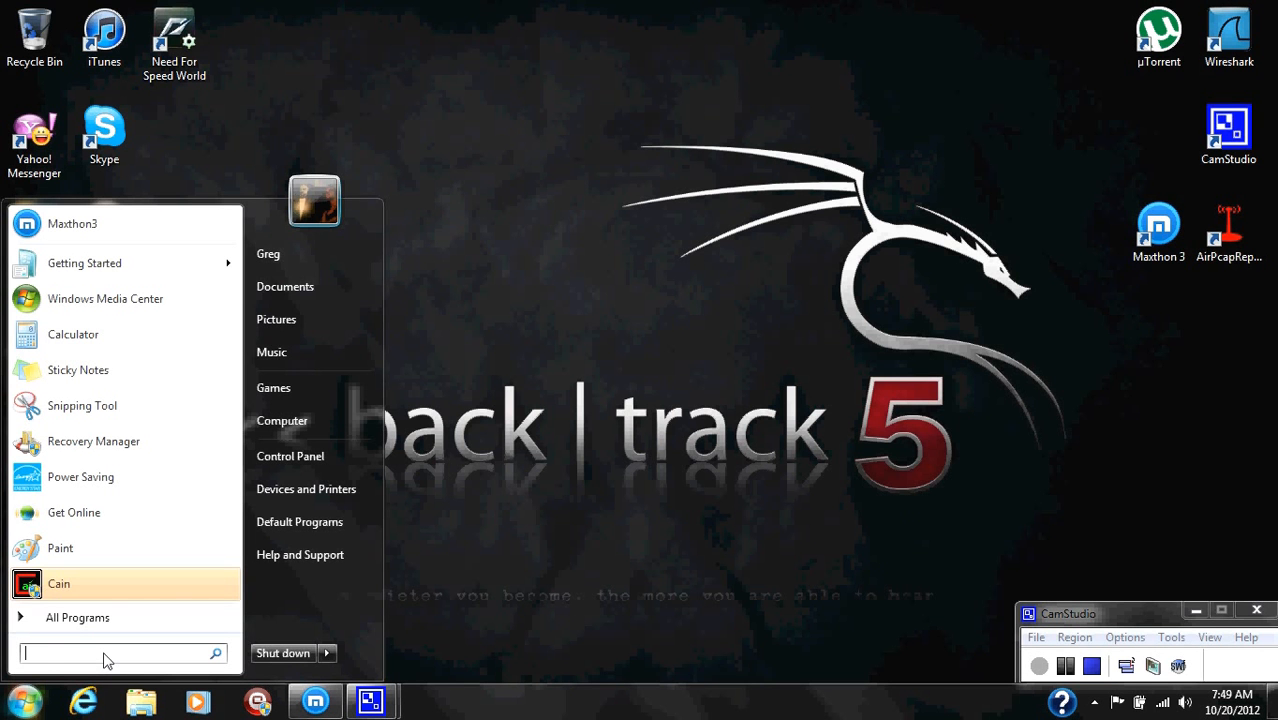
type("cmd")
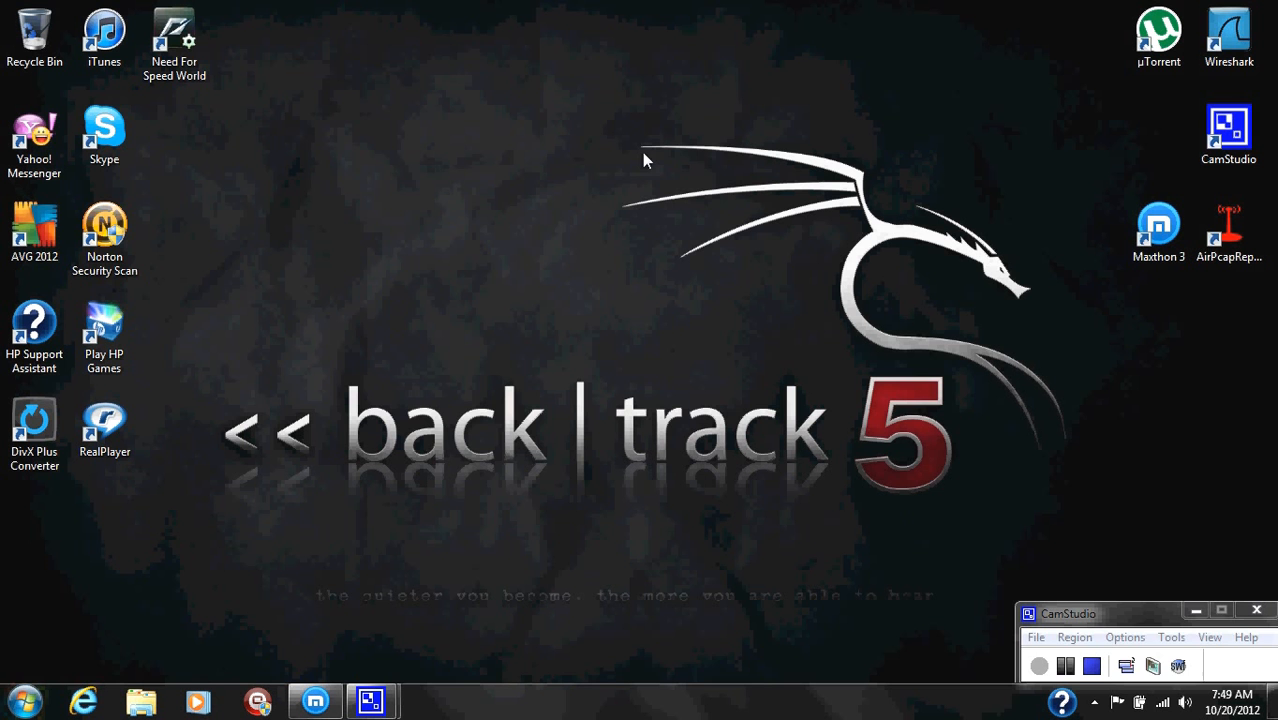
mouse_move(305, 395)
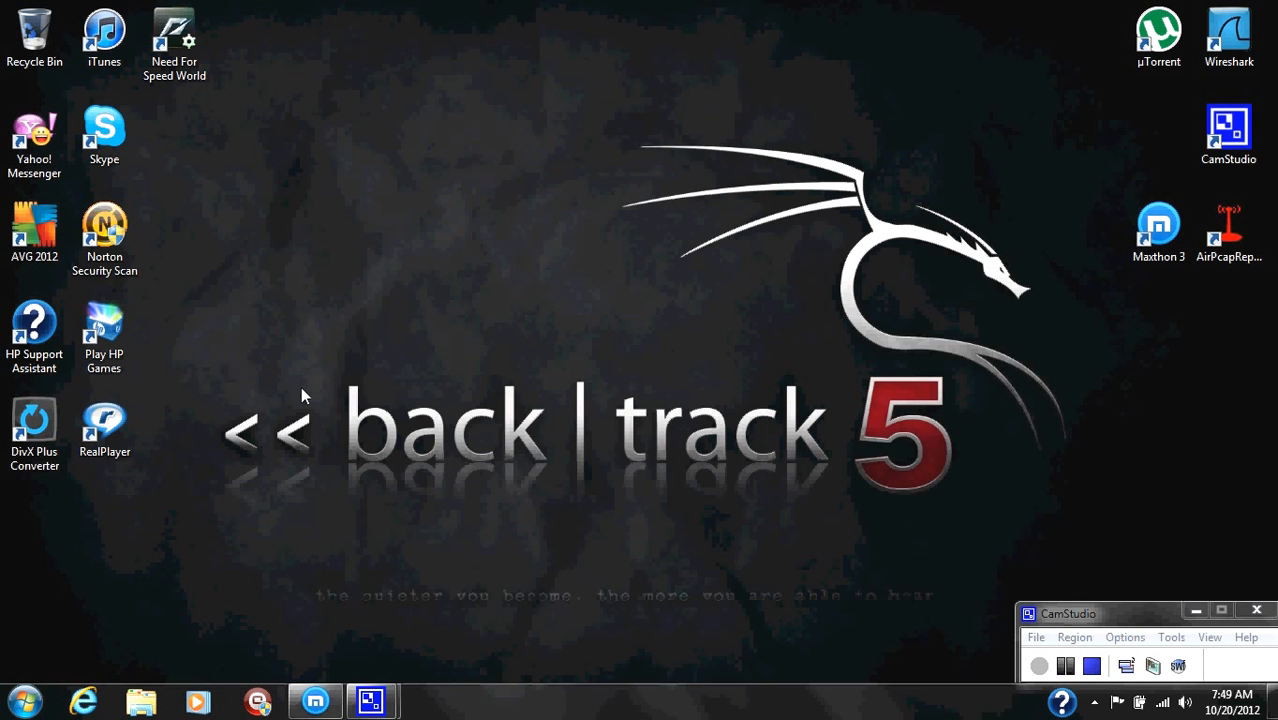
left_click(430, 700)
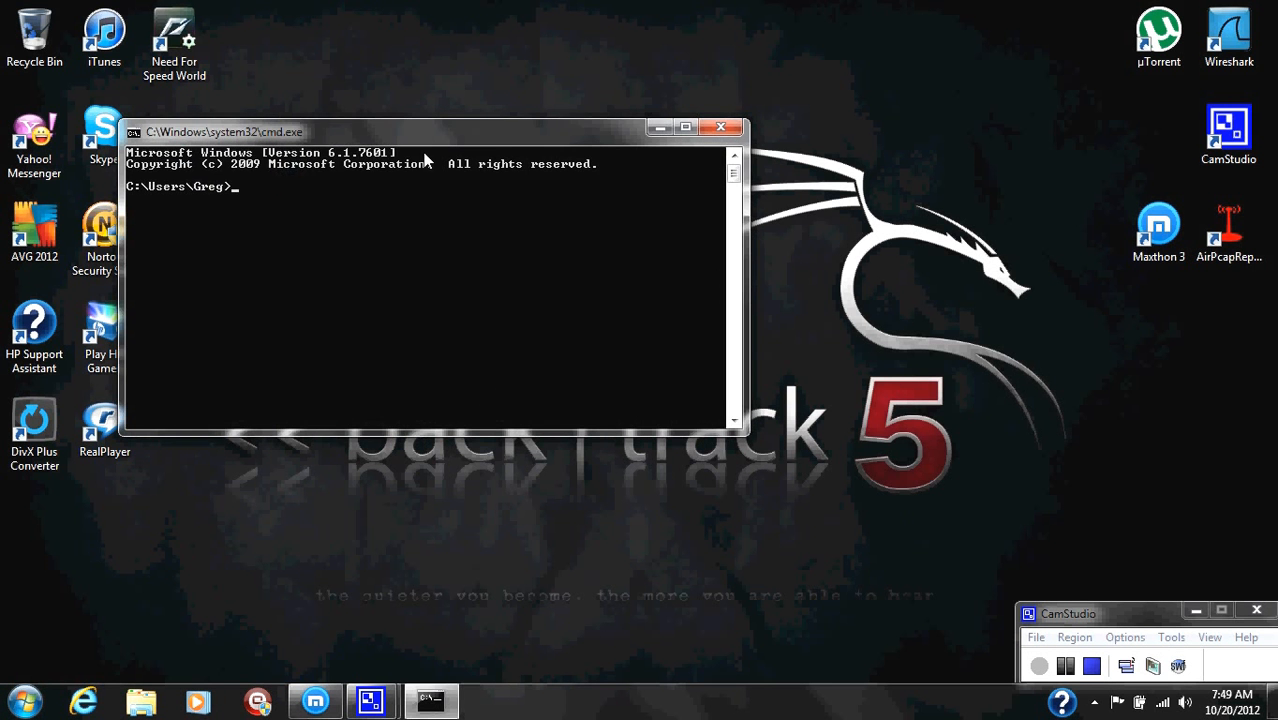
left_click_drag(425, 131, 475, 131)
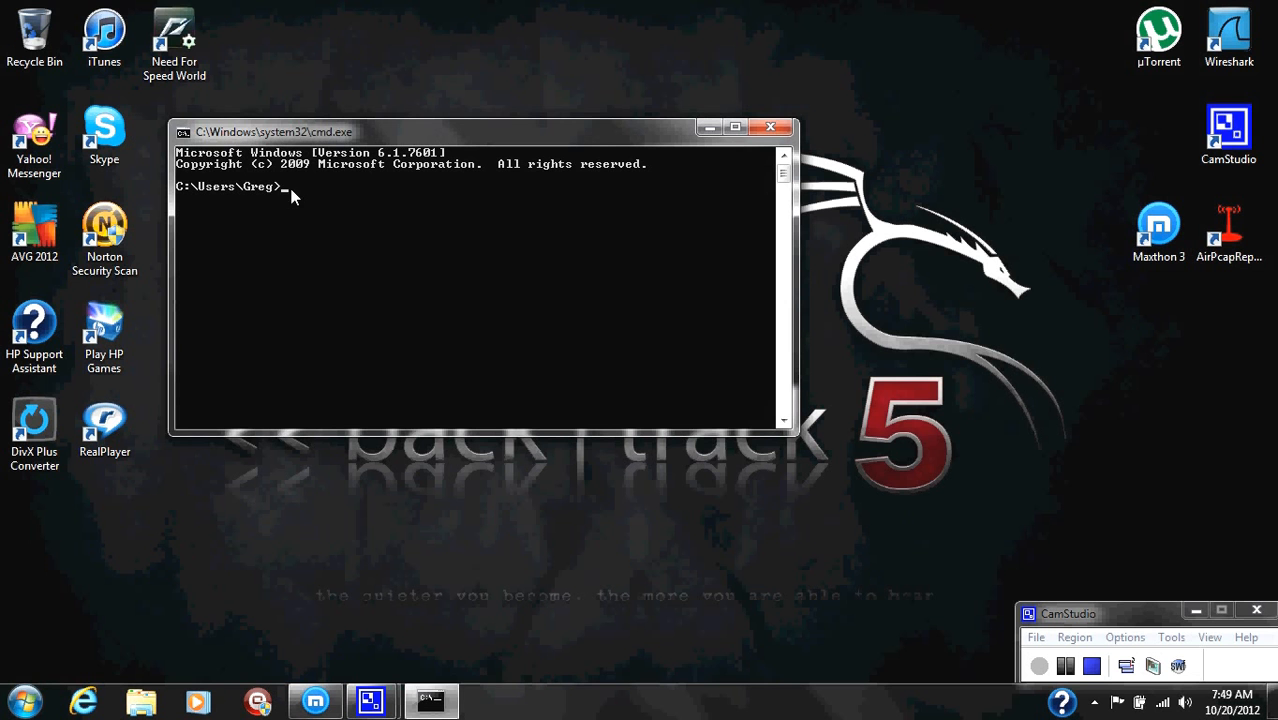
mouse_move(290, 203)
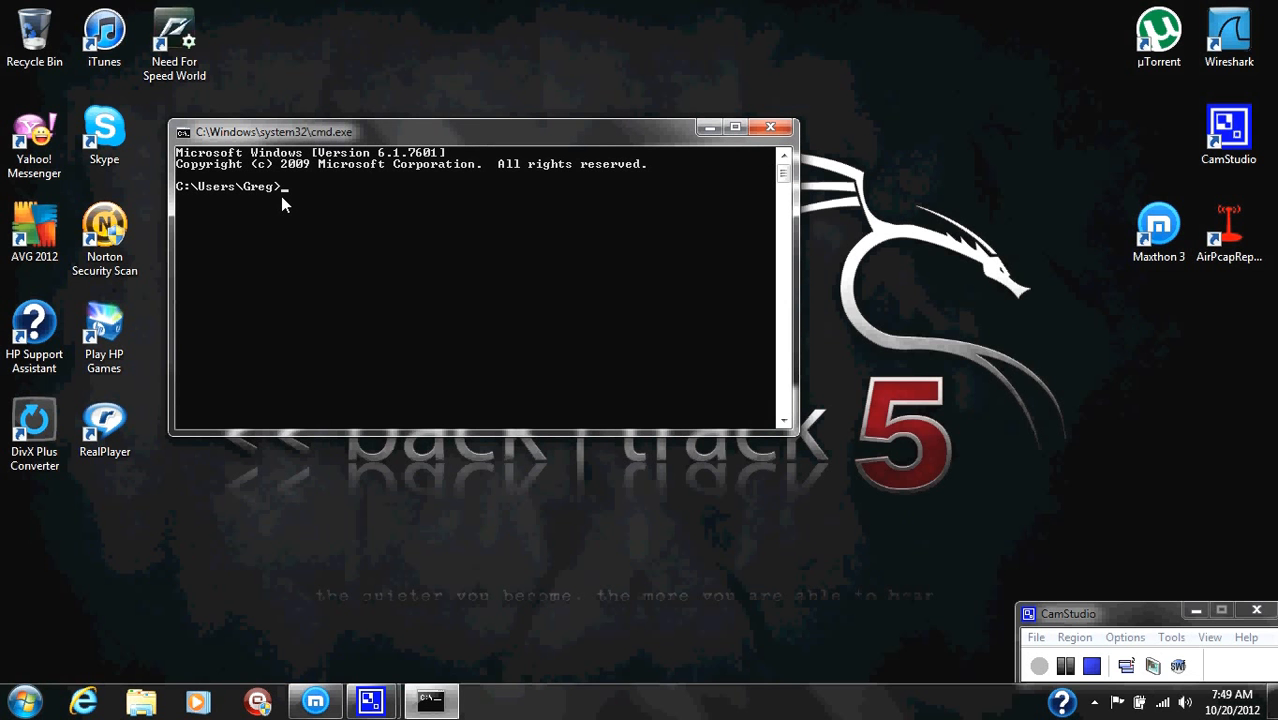
Change to the drive root with cd/, then into the Windows folder.
type("c")
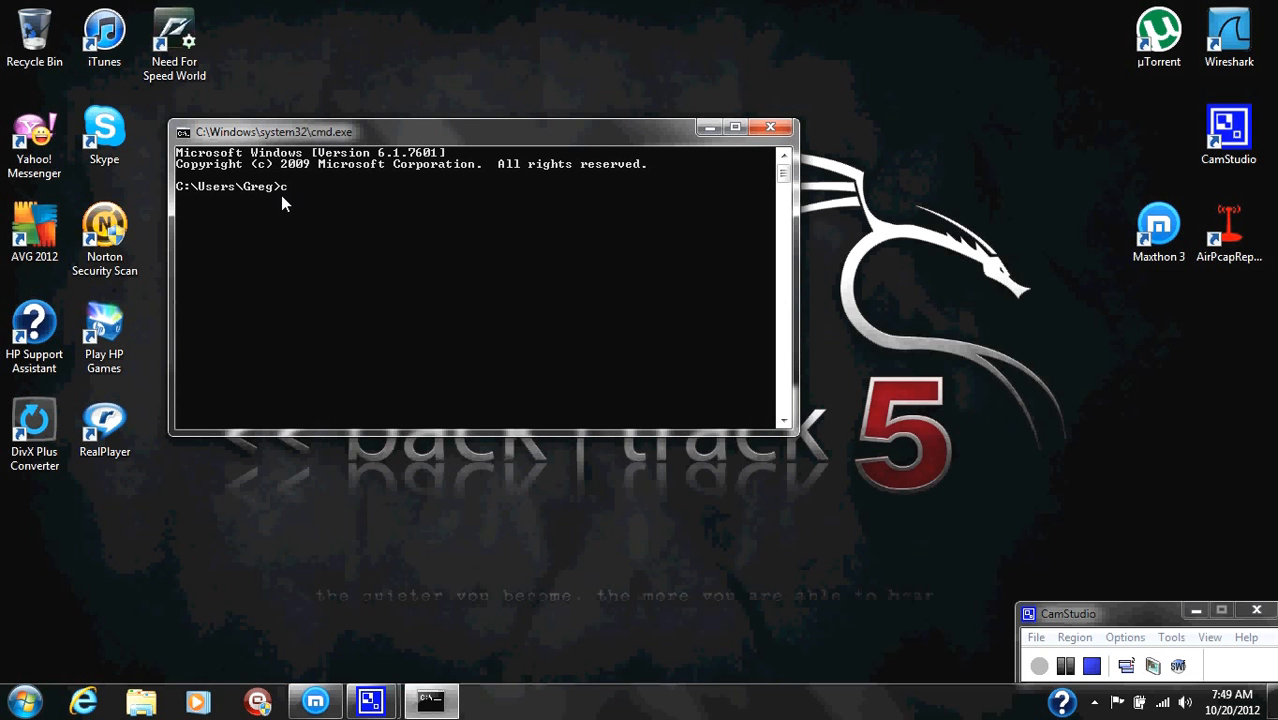
key("Return")
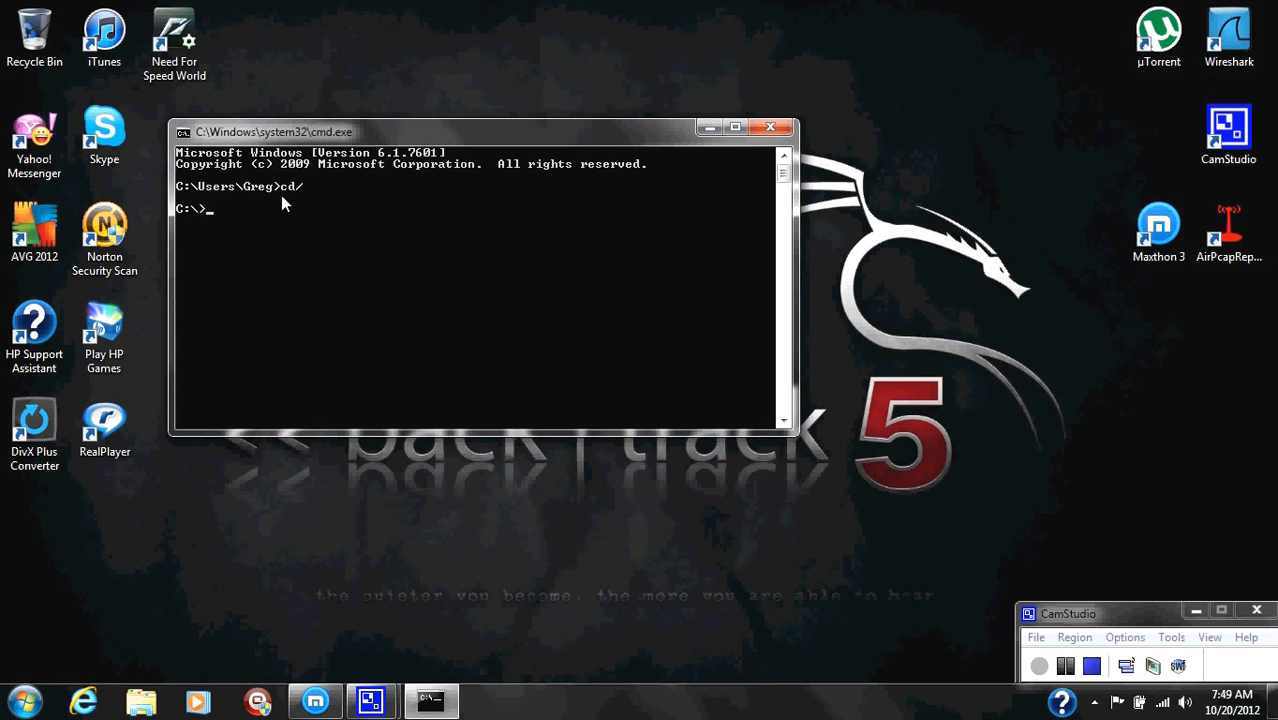
type("cd")
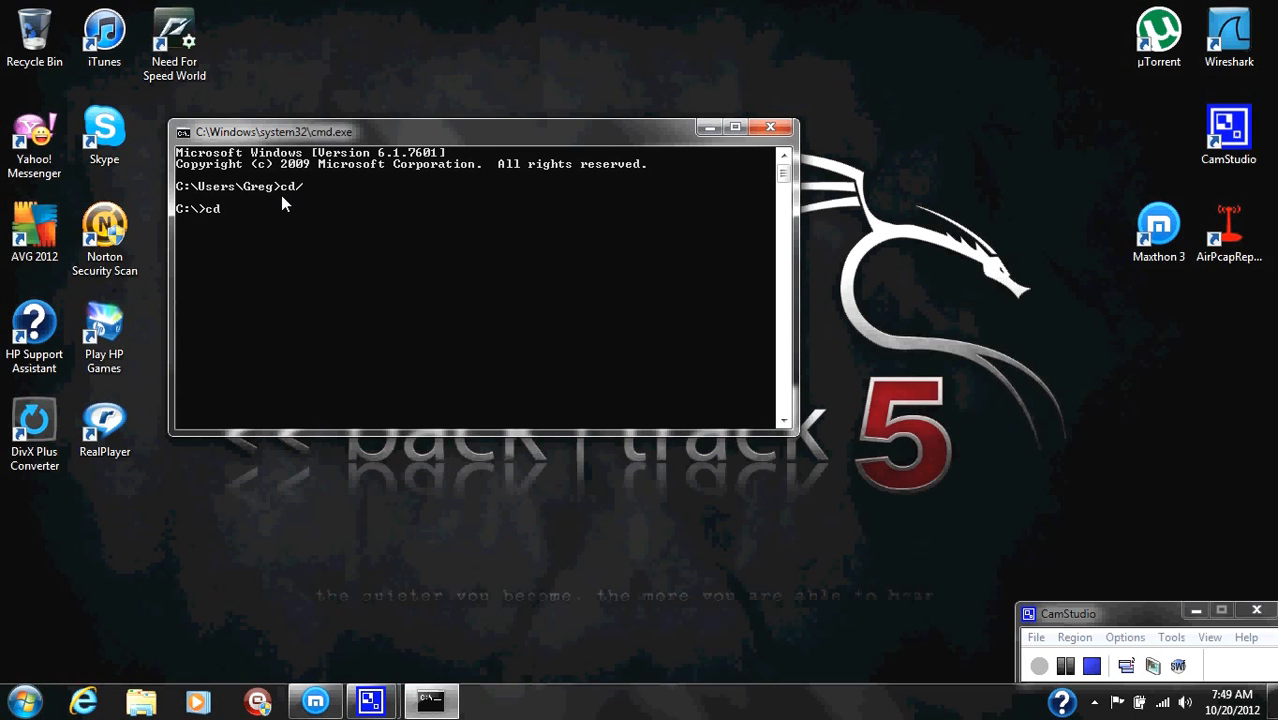
type("windo")
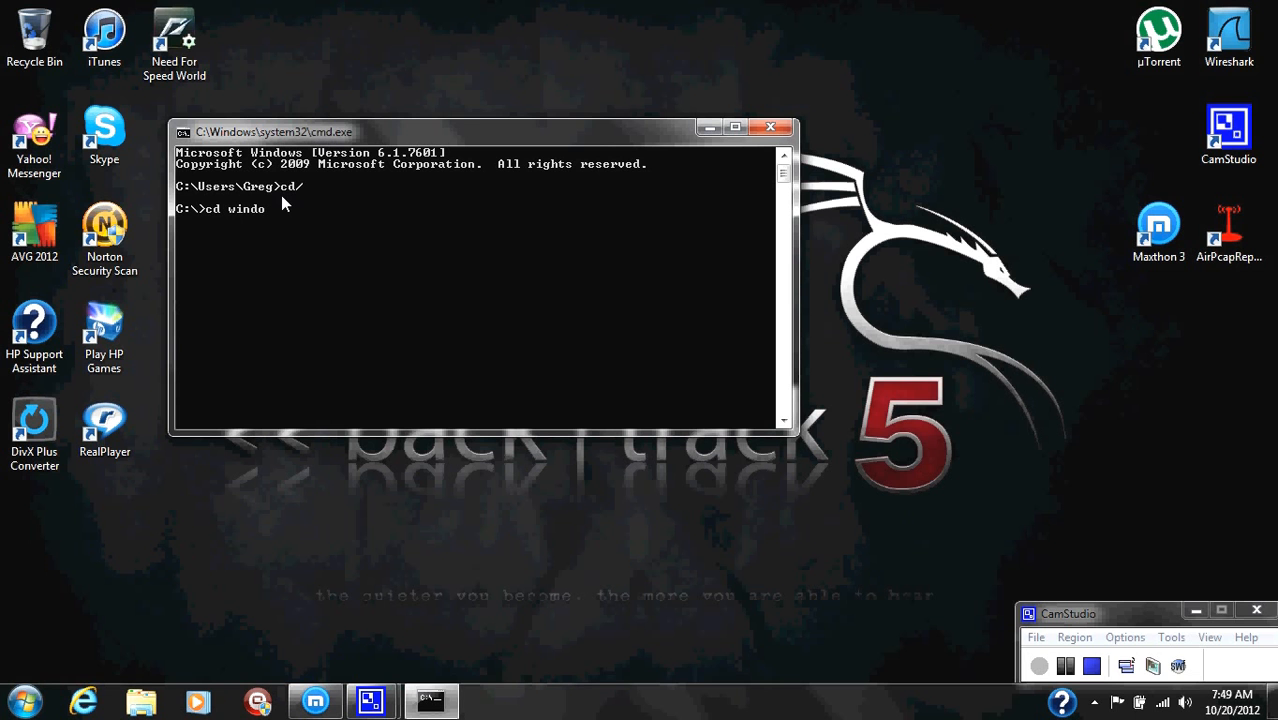
type("ws")
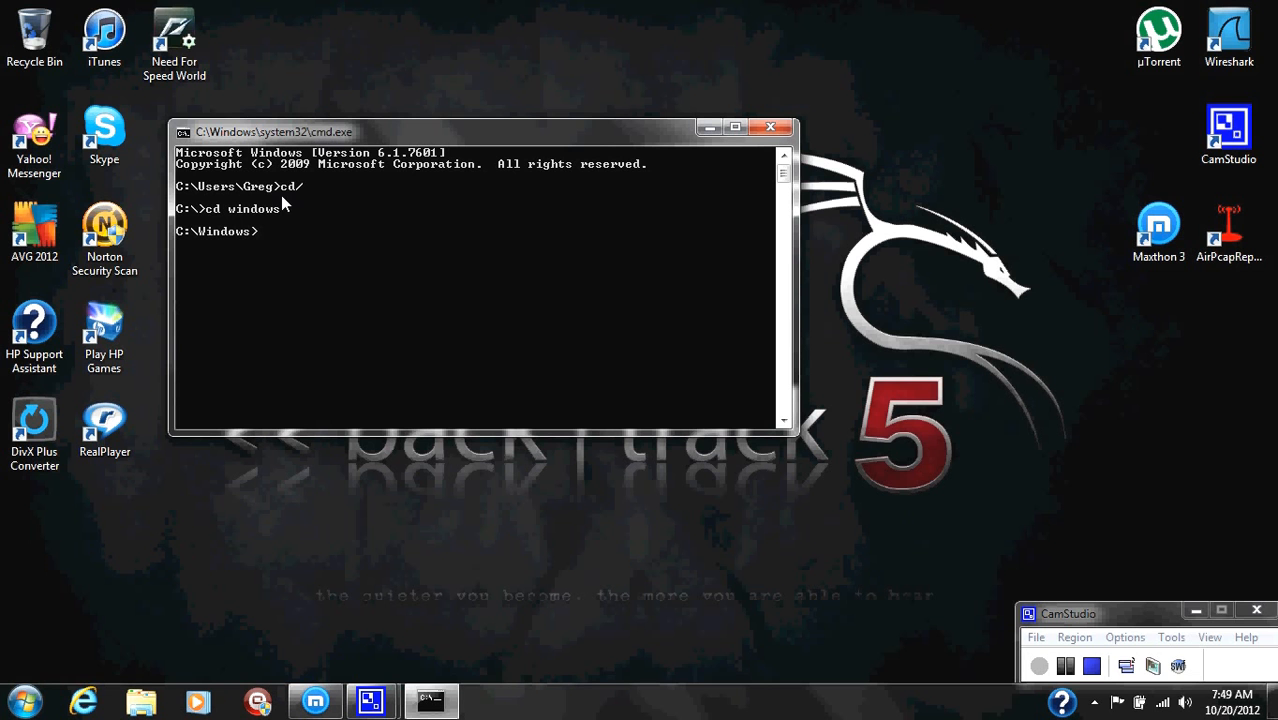
mouse_move(407, 133)
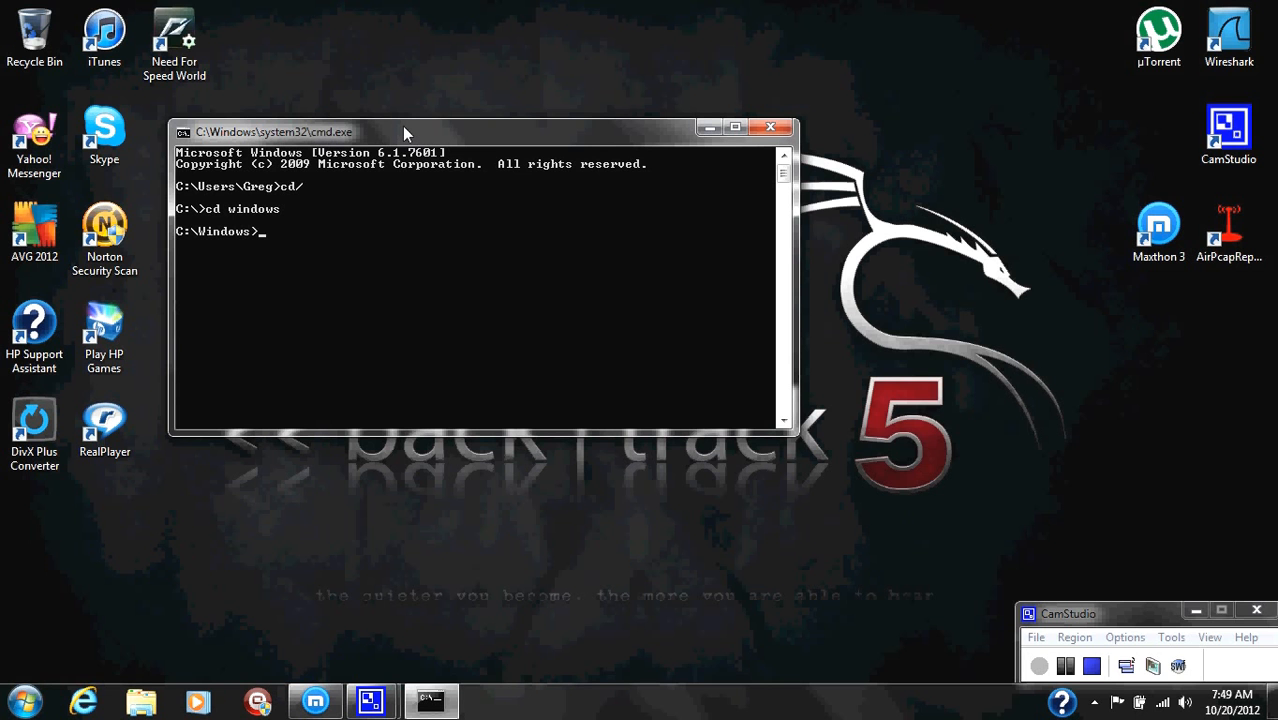
Type the command Del *.log /a /s /q /f without running it.
type("Del *.")
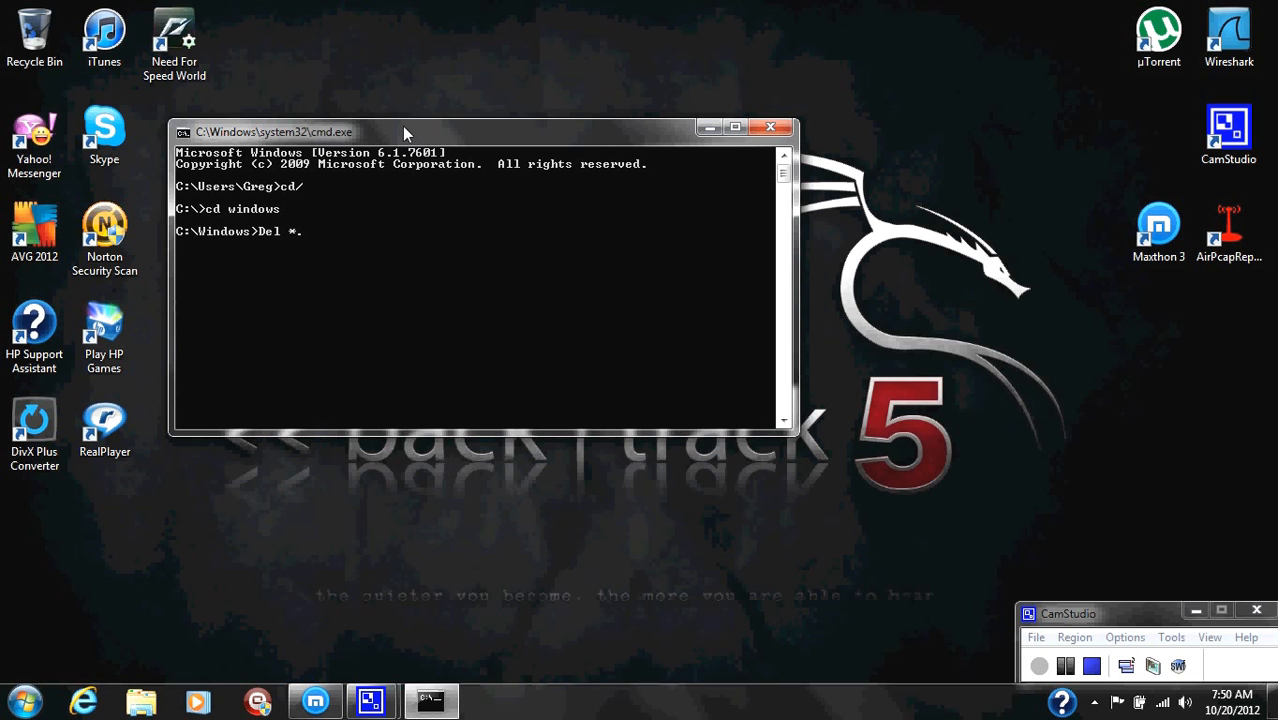
type("log")
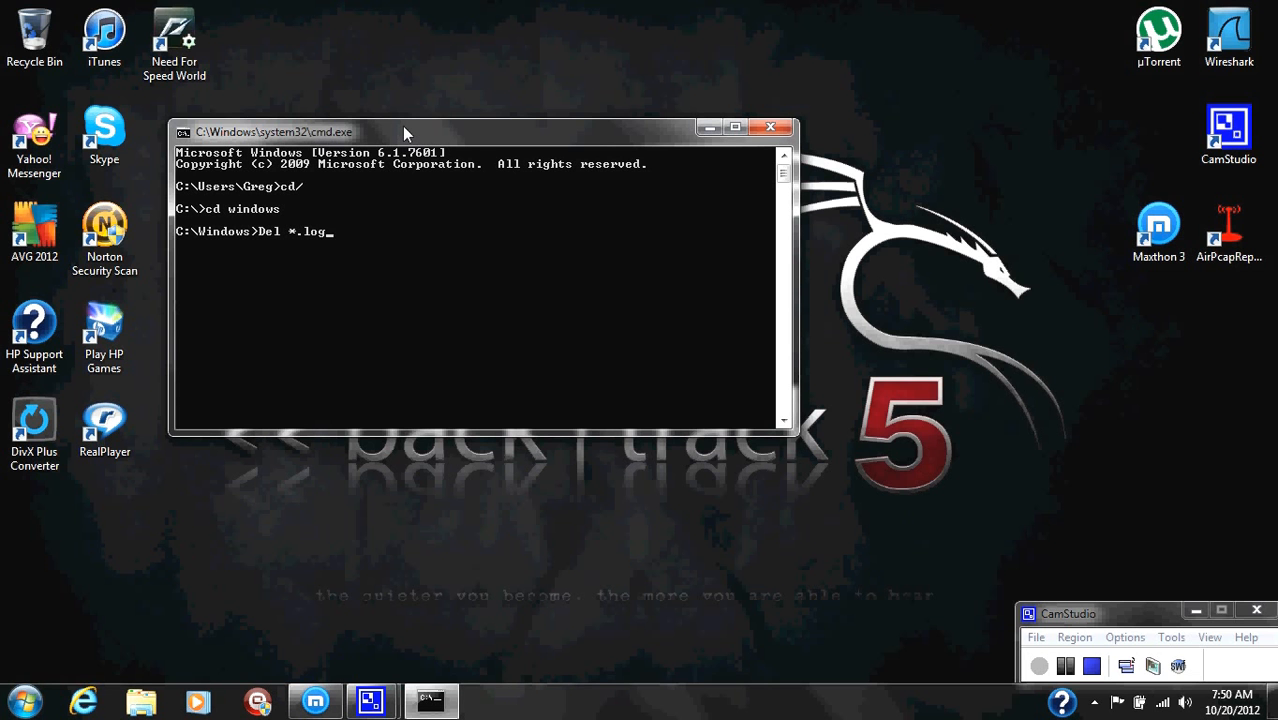
type("/")
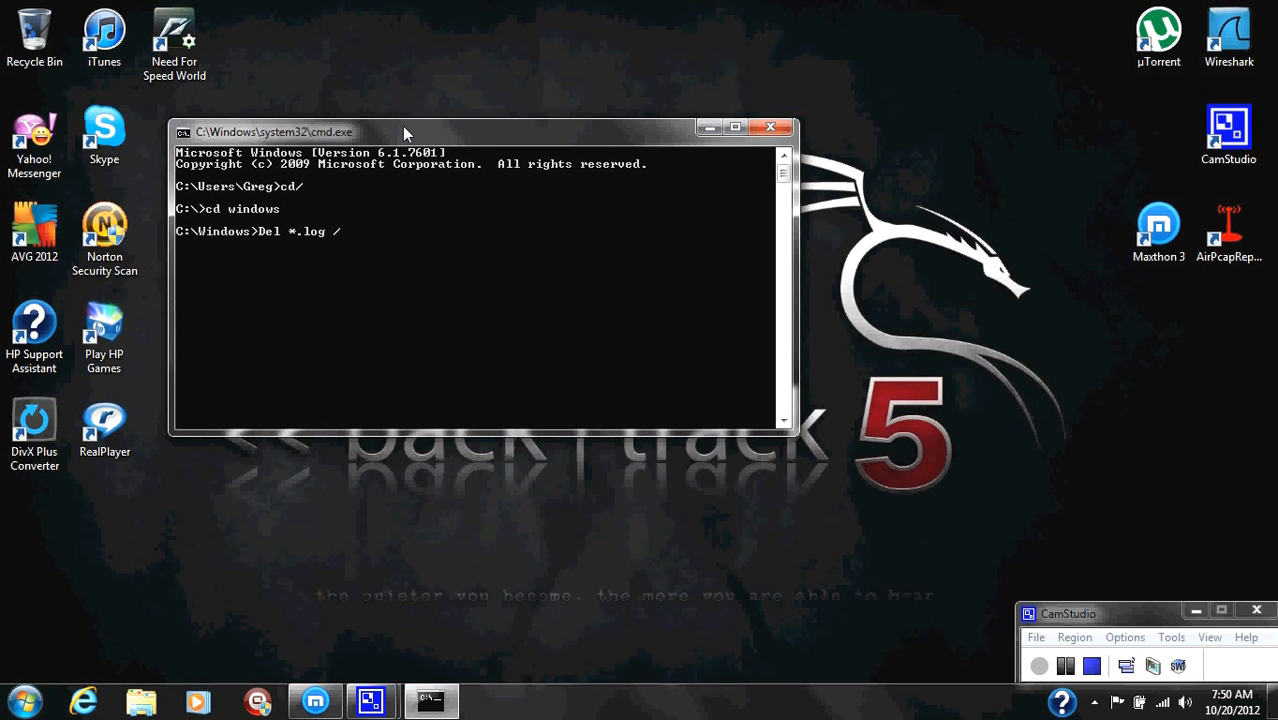
type("a /")
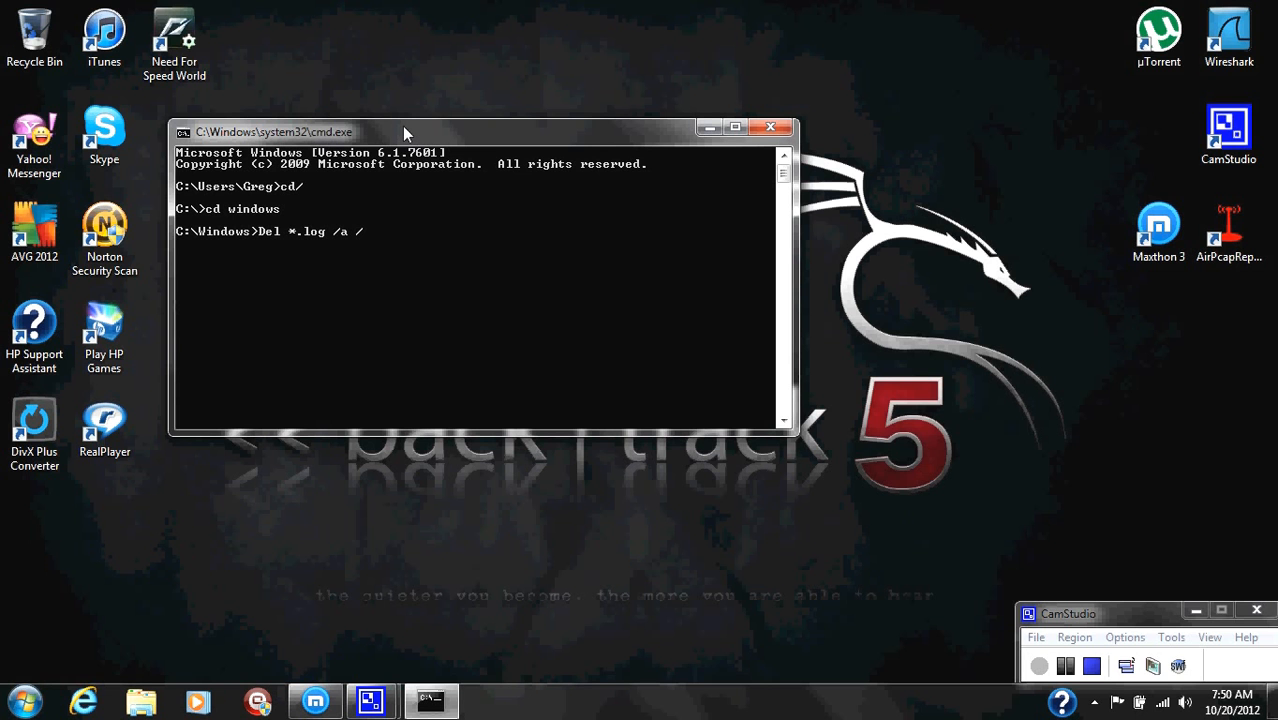
type("s")
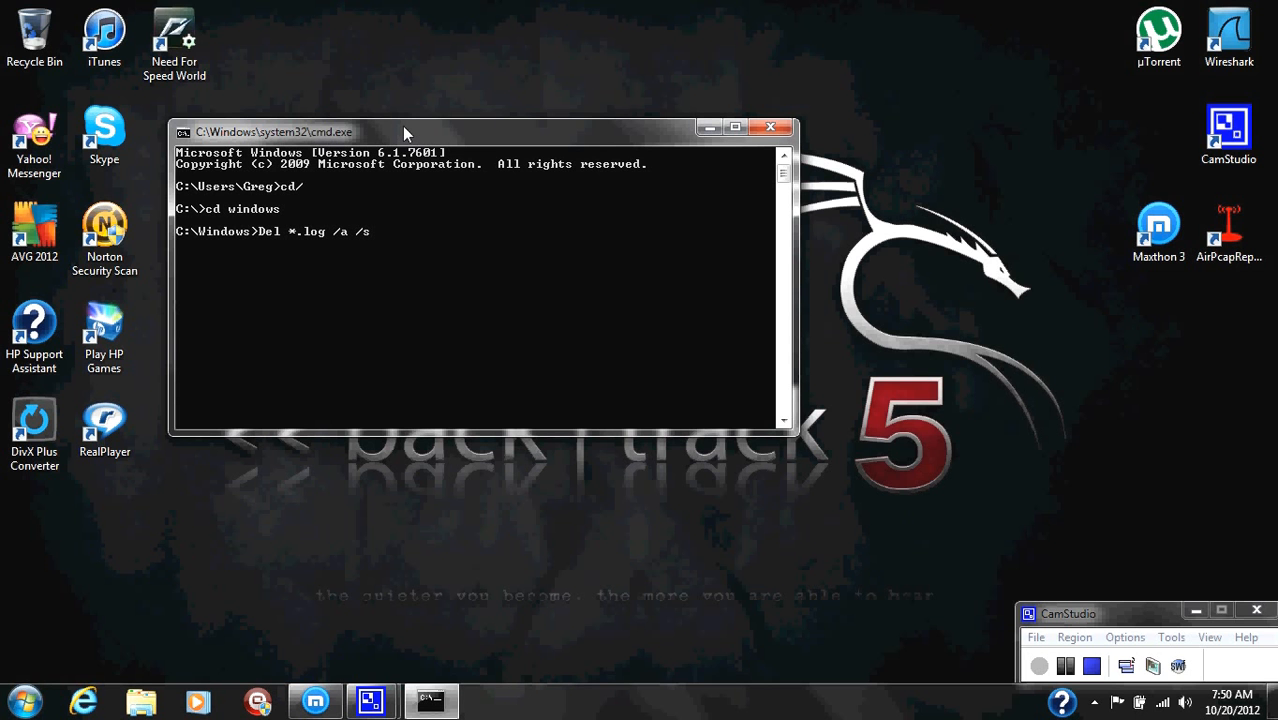
type("/q")
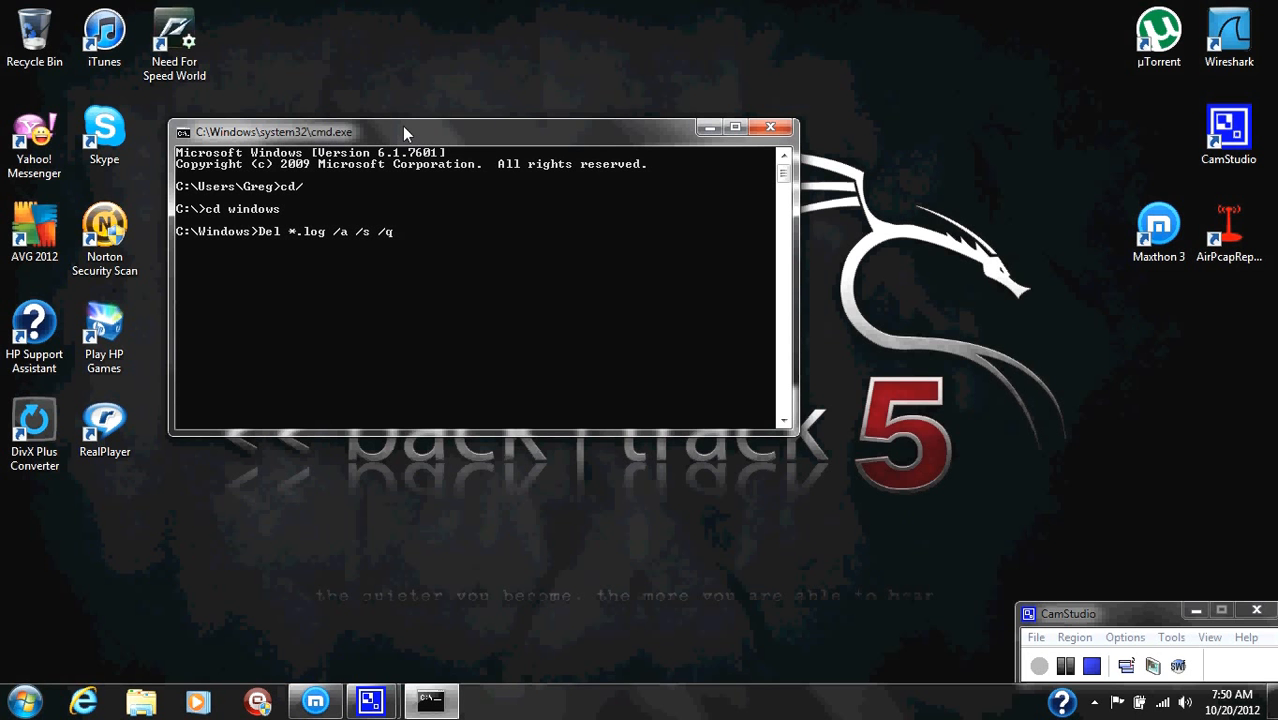
type("/f")
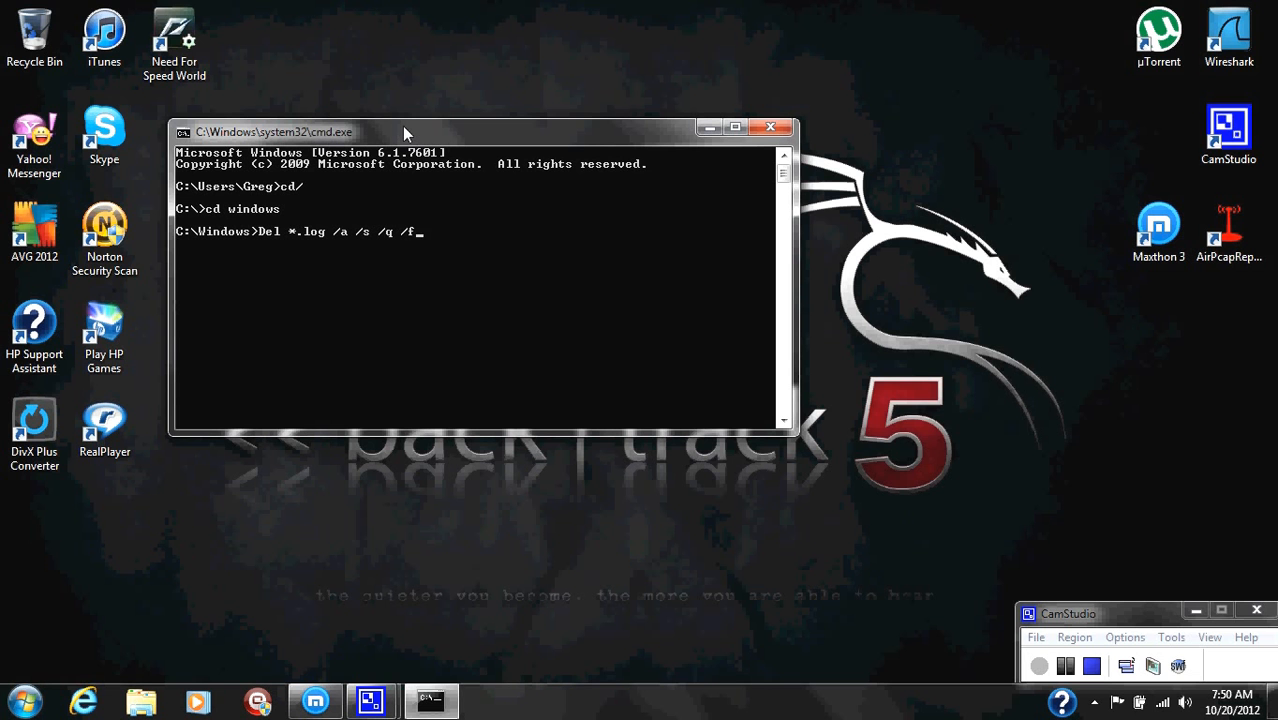
Run Del *.log /a /s /q /f and scroll through the access-denied output.
key("Return")
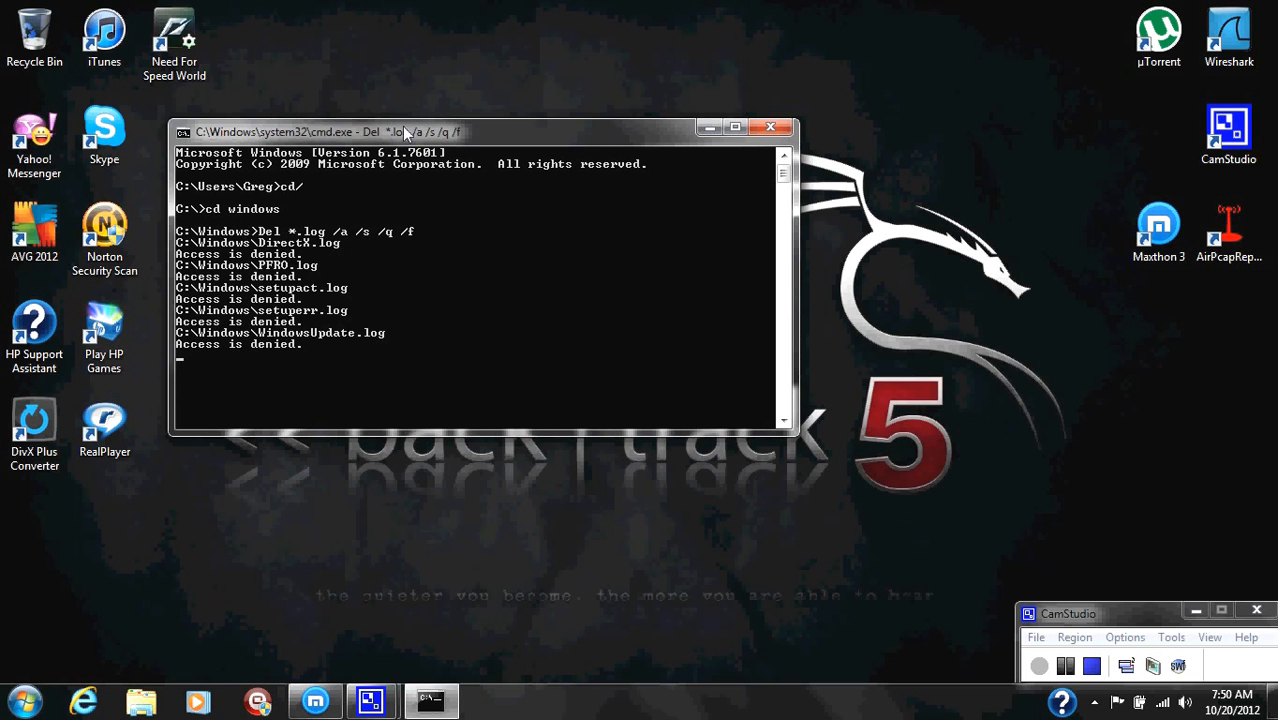
mouse_move(344, 256)
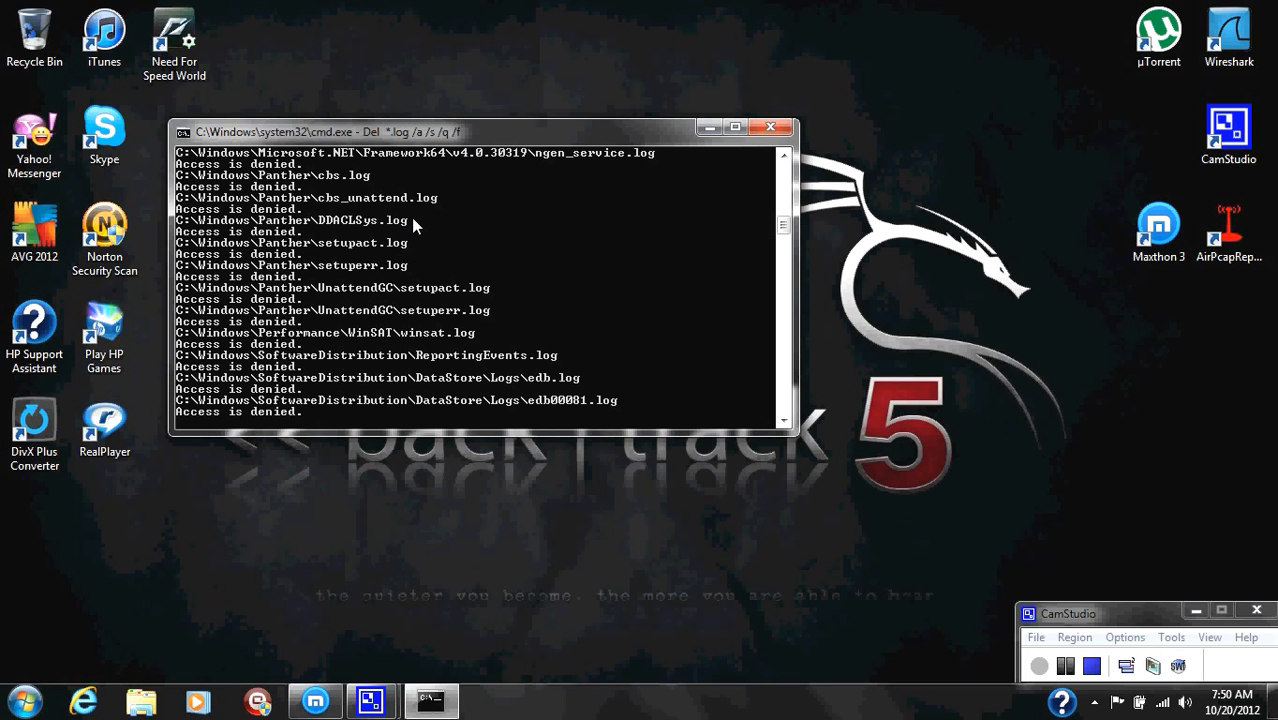
scroll("down", 3)
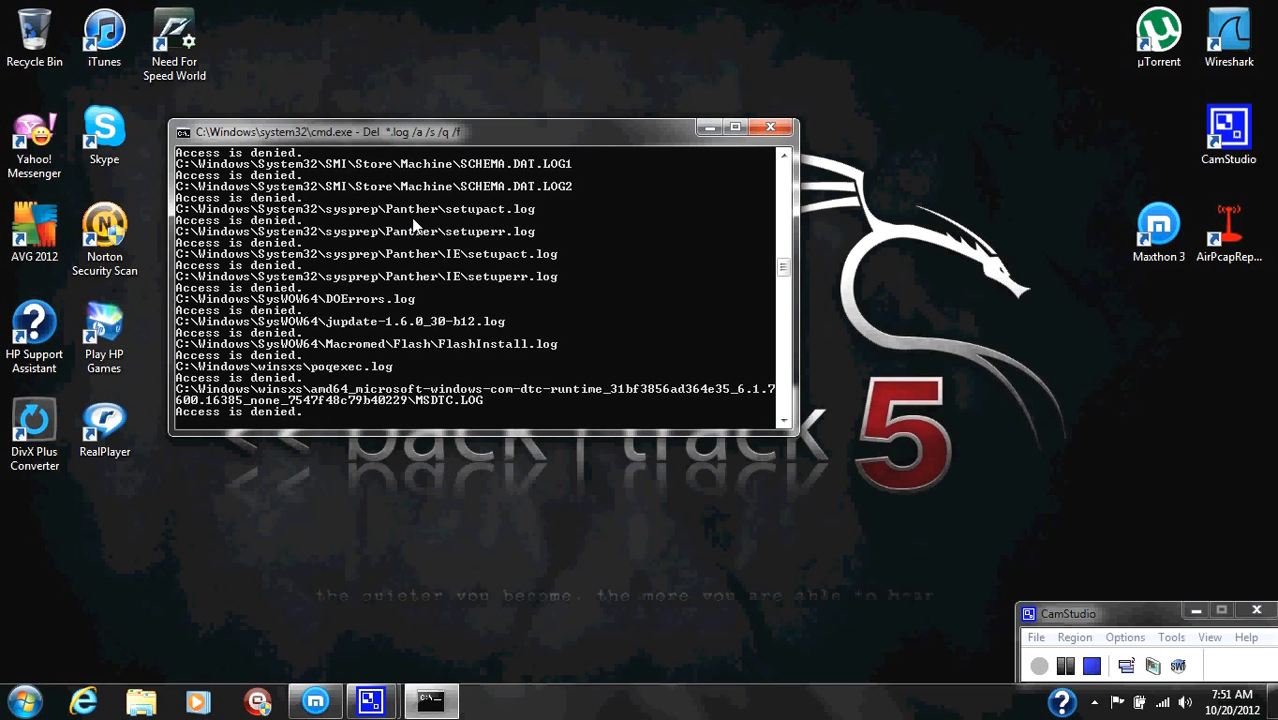
mouse_move(343, 234)
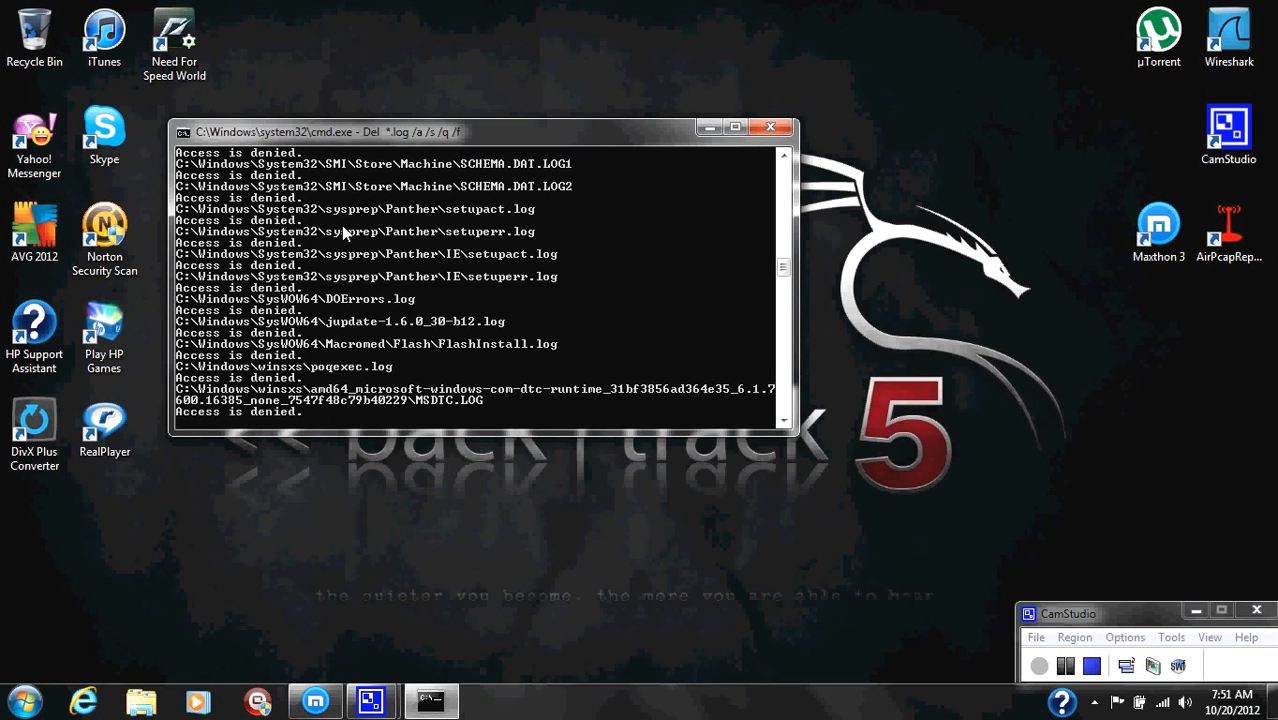
mouse_move(298, 238)
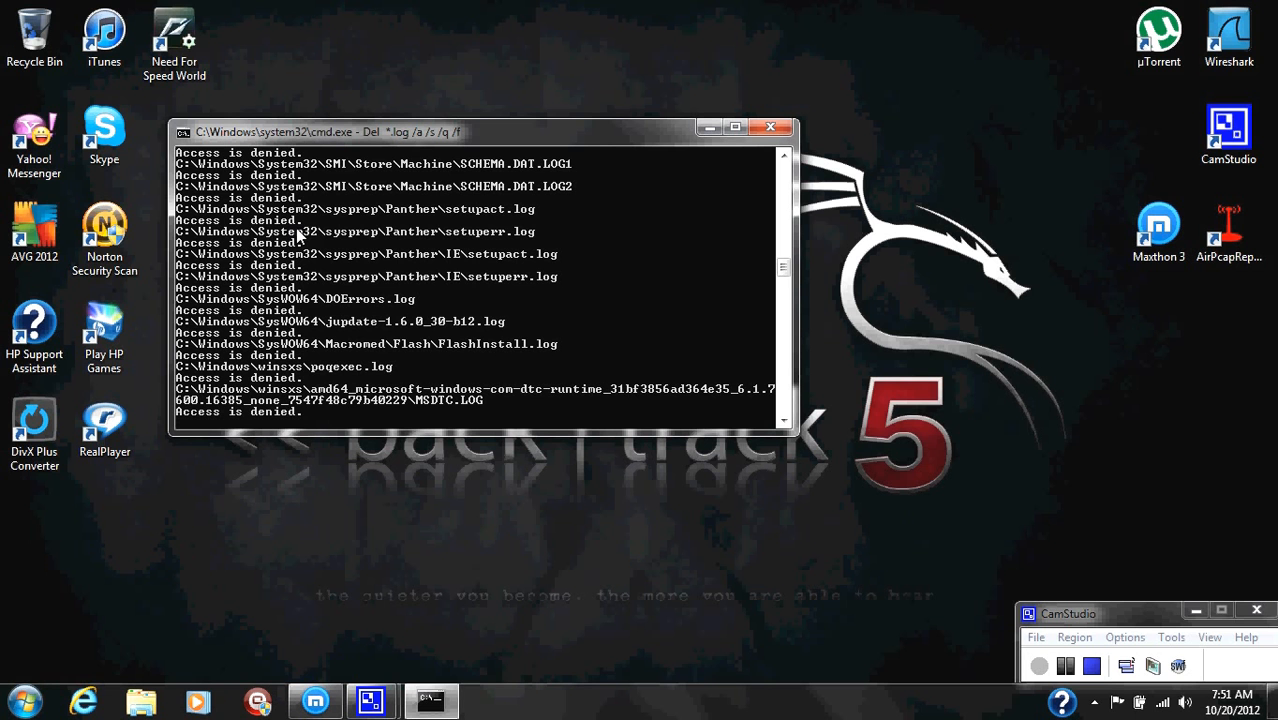
mouse_move(745, 250)
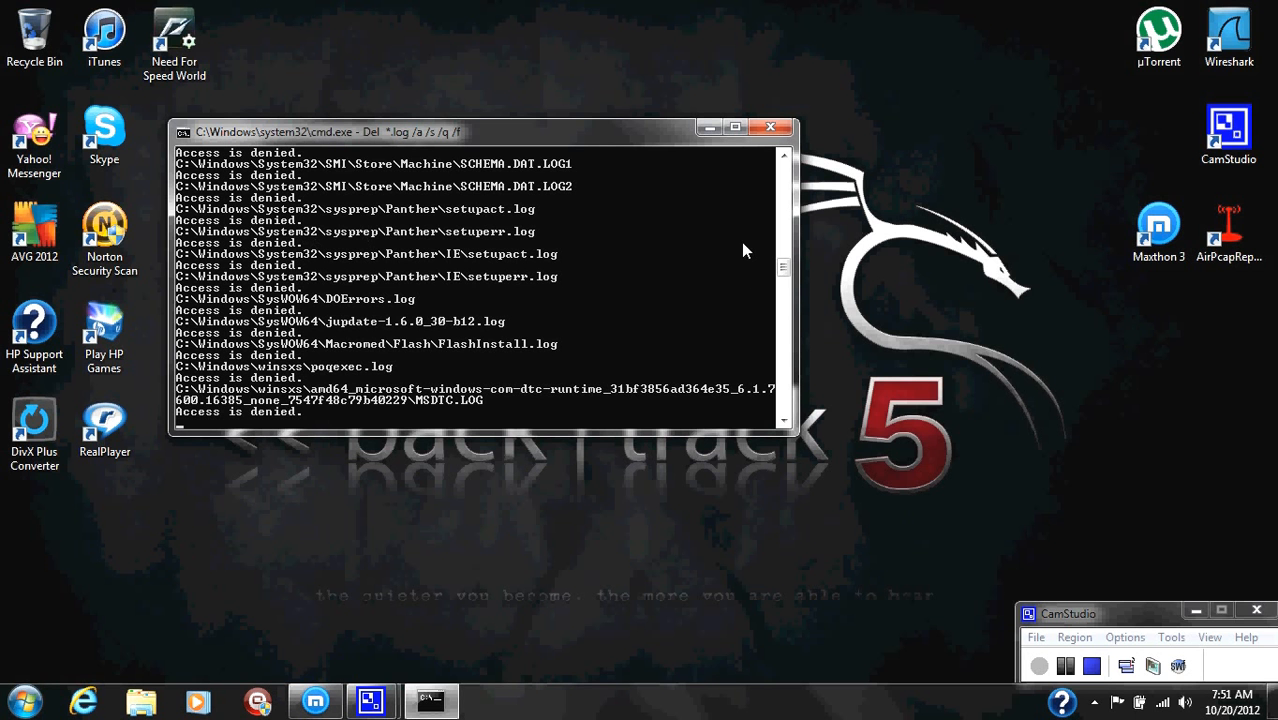
mouse_move(658, 304)
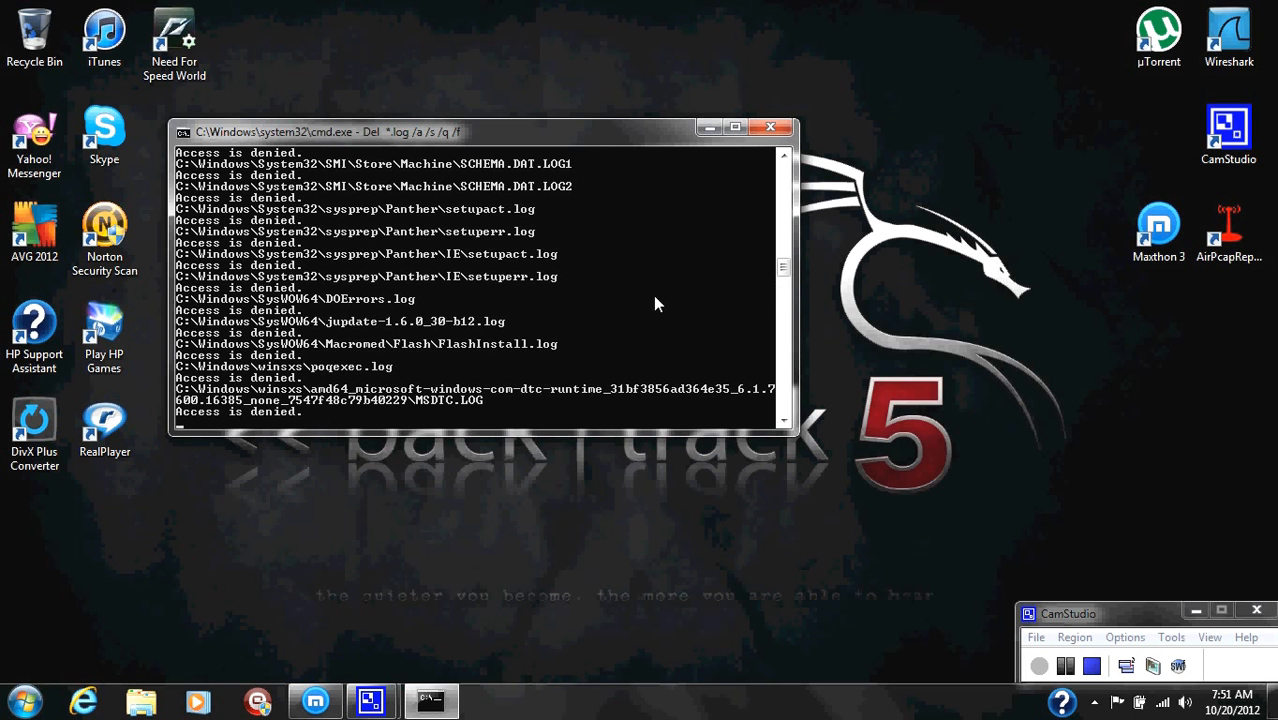
mouse_move(293, 383)
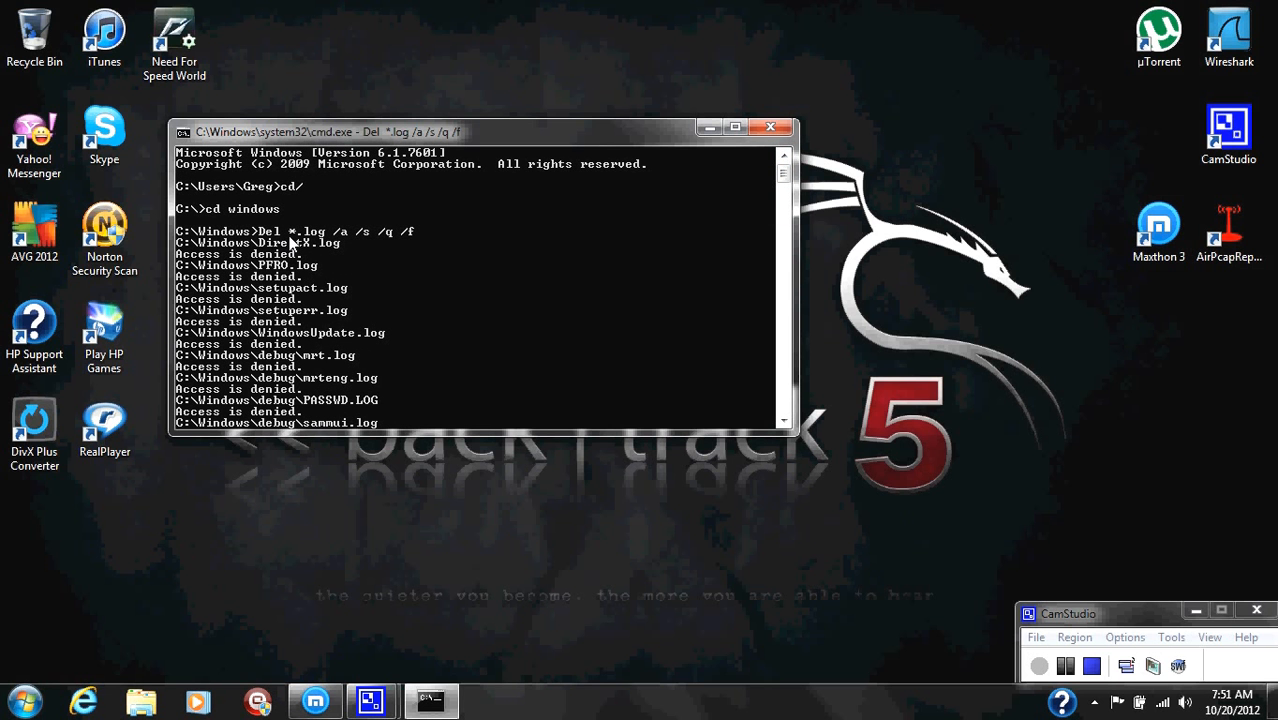
mouse_move(340, 242)
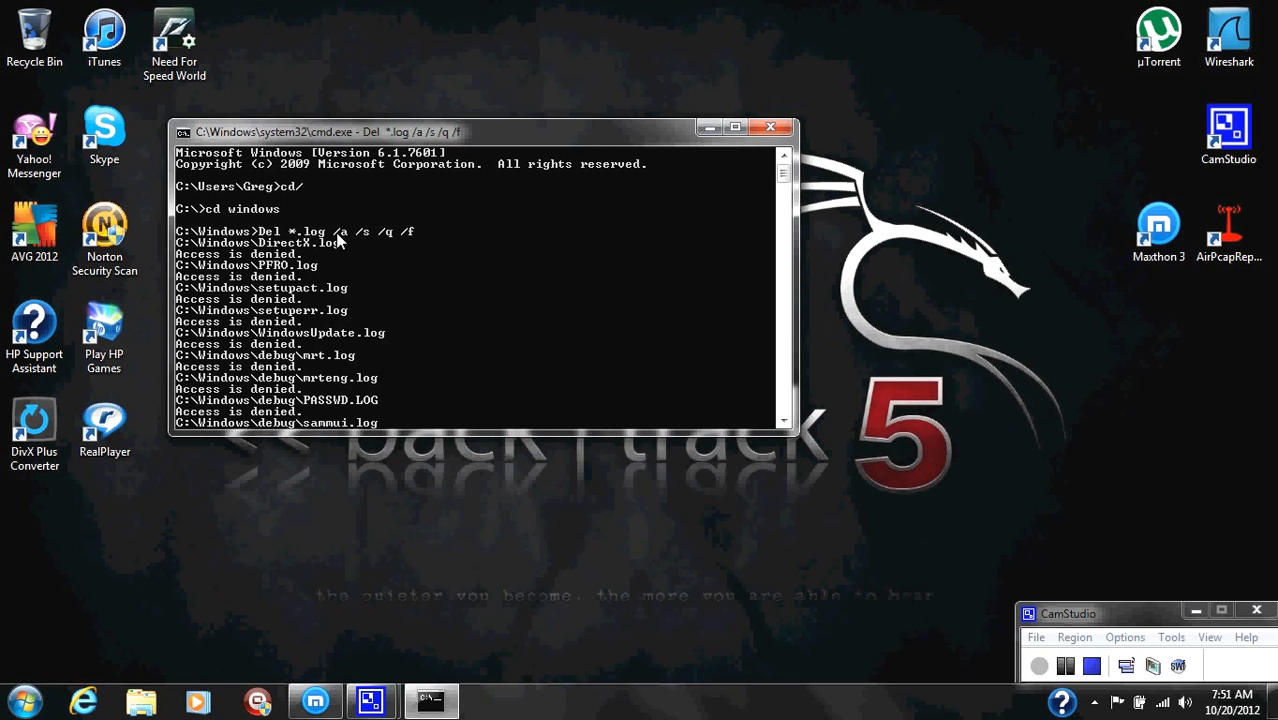
mouse_move(355, 250)
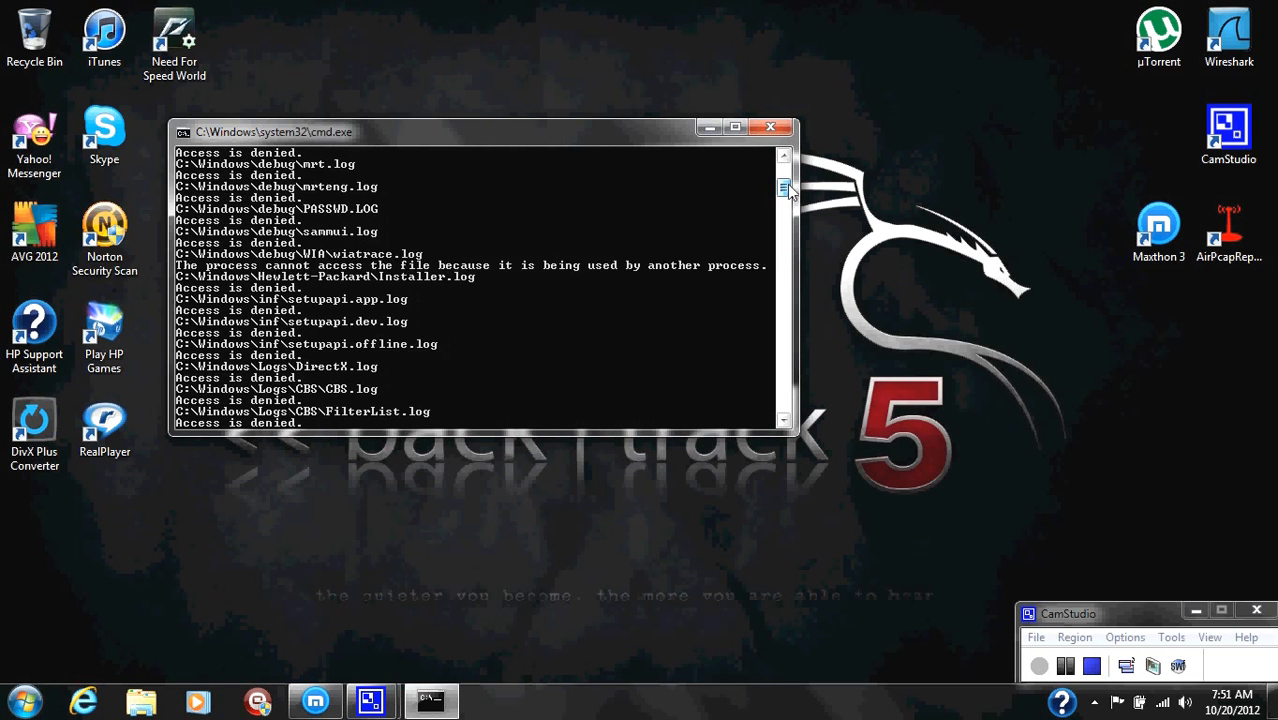
Scroll through the deletion output until the C:\Windows prompt returns.
scroll("up", 3)
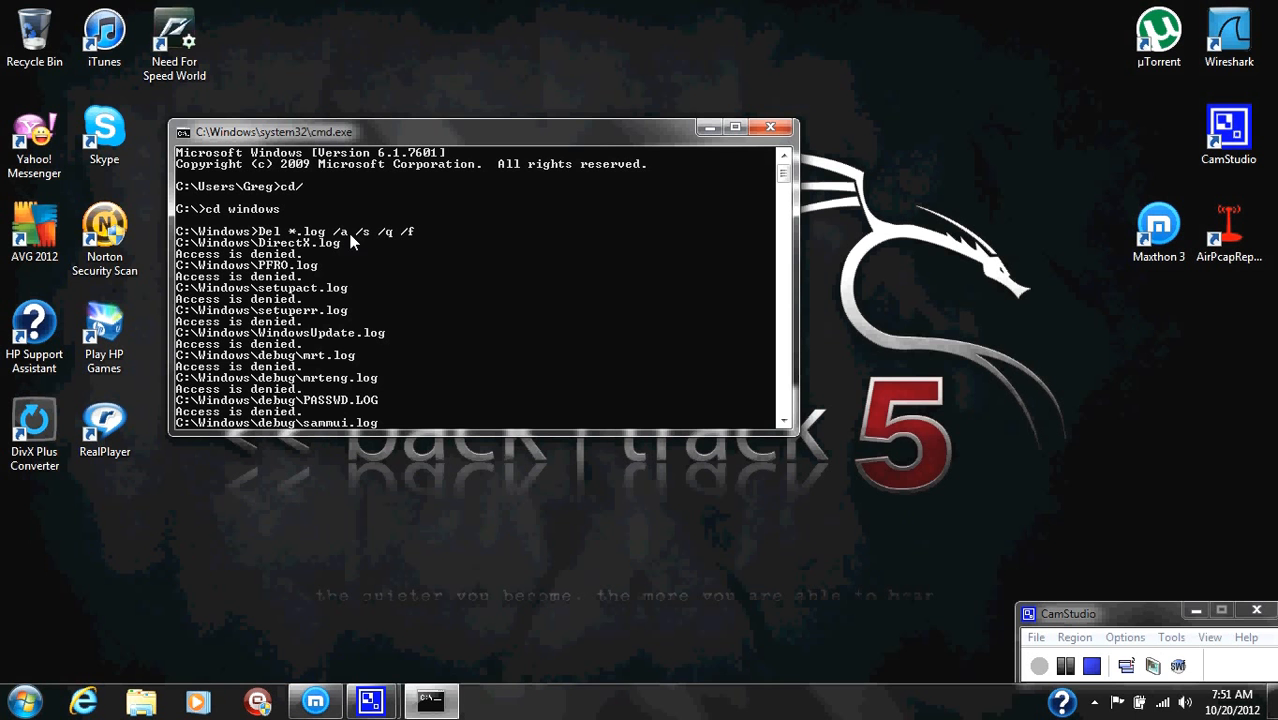
mouse_move(365, 279)
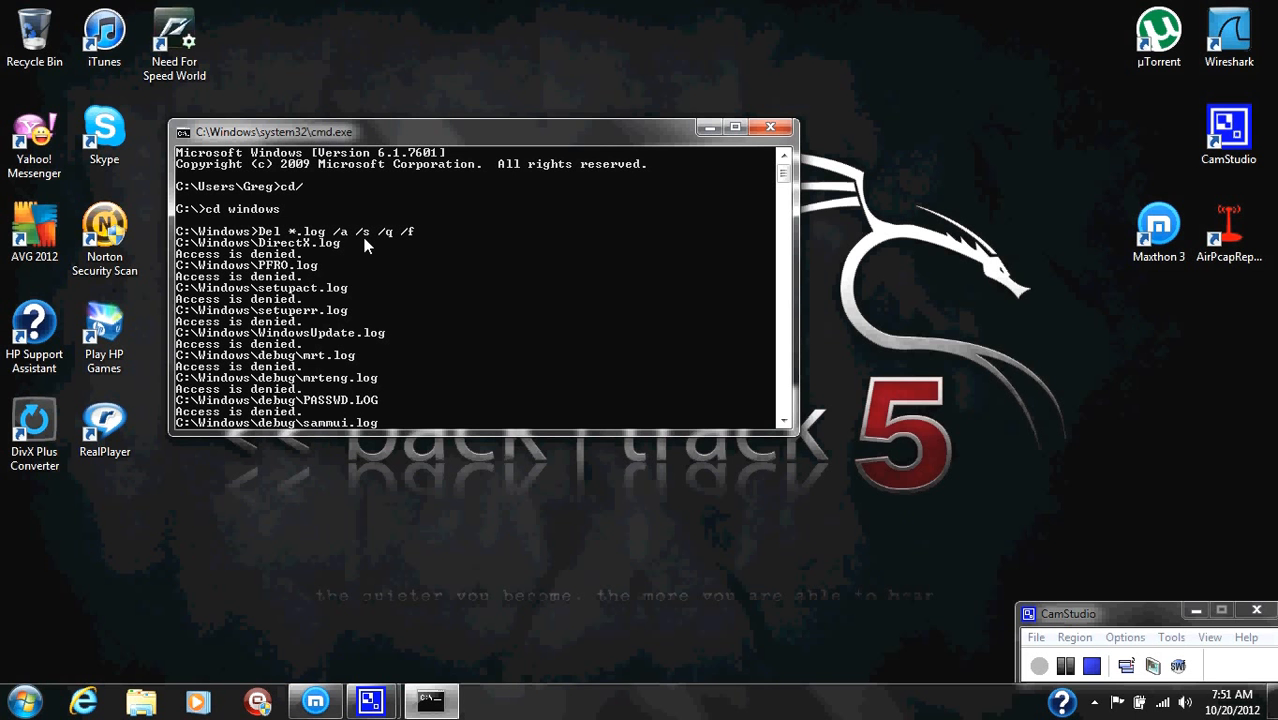
mouse_move(378, 248)
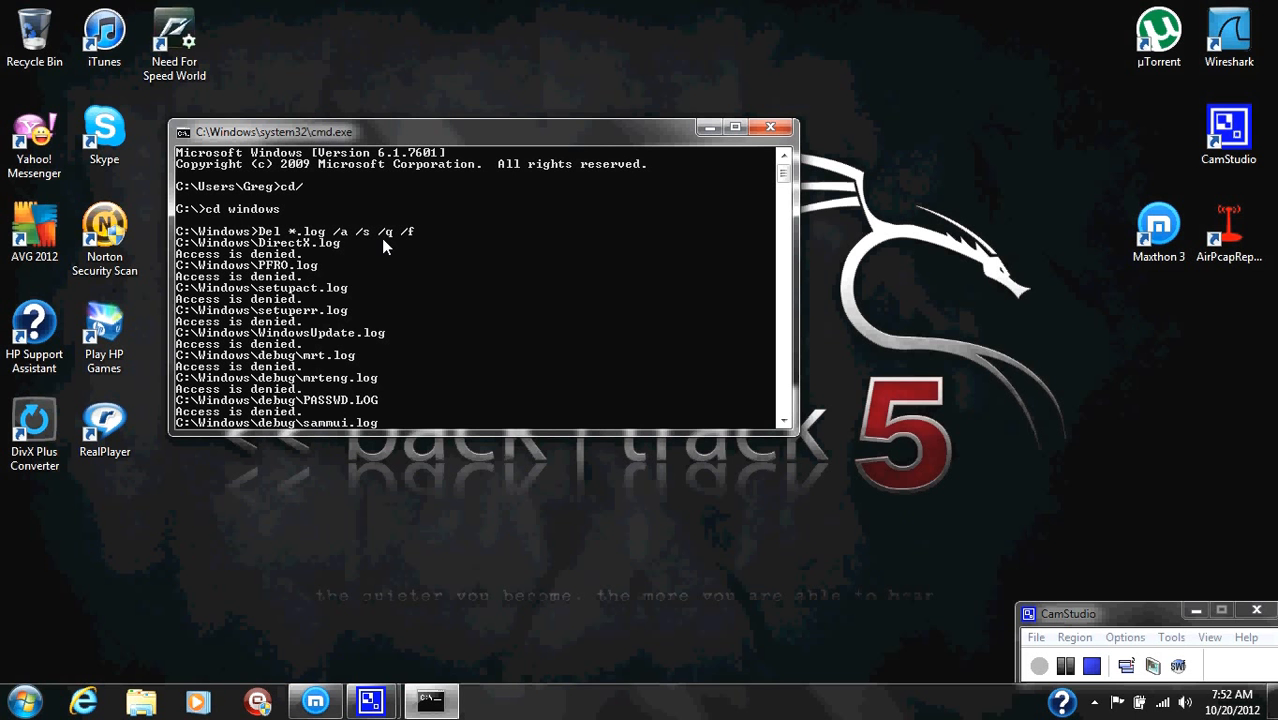
mouse_move(402, 248)
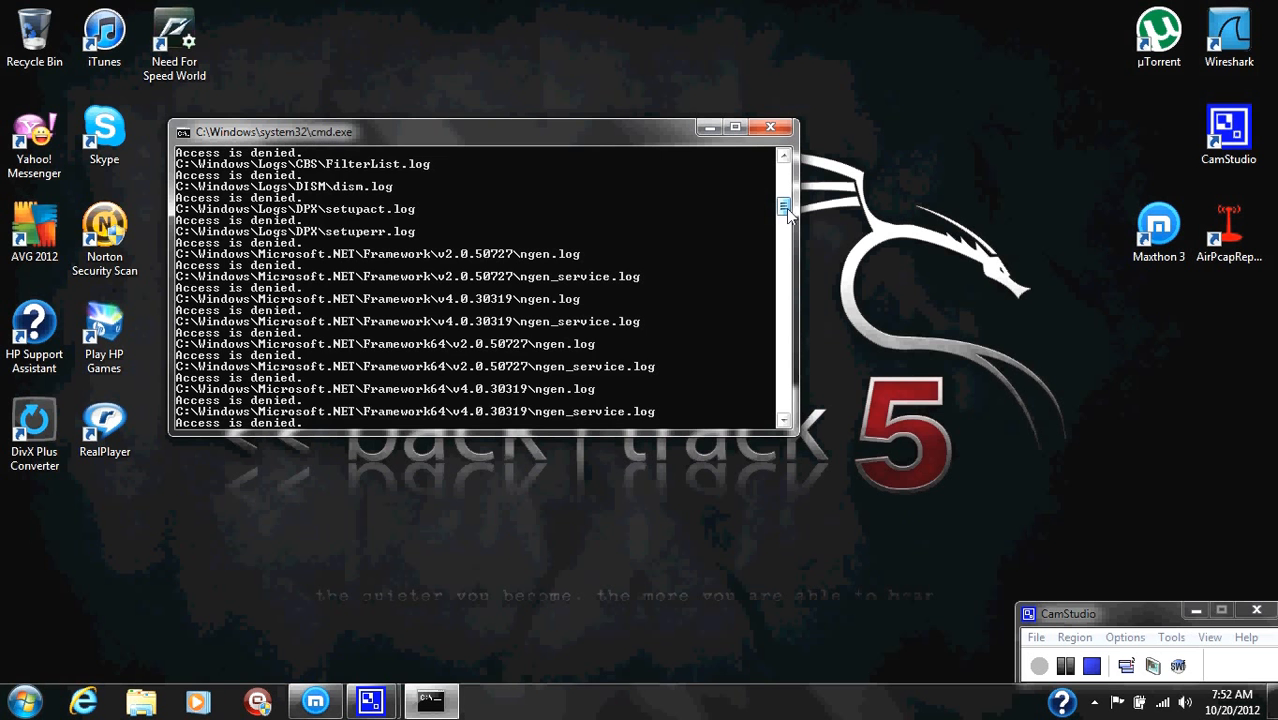
scroll("down", 3)
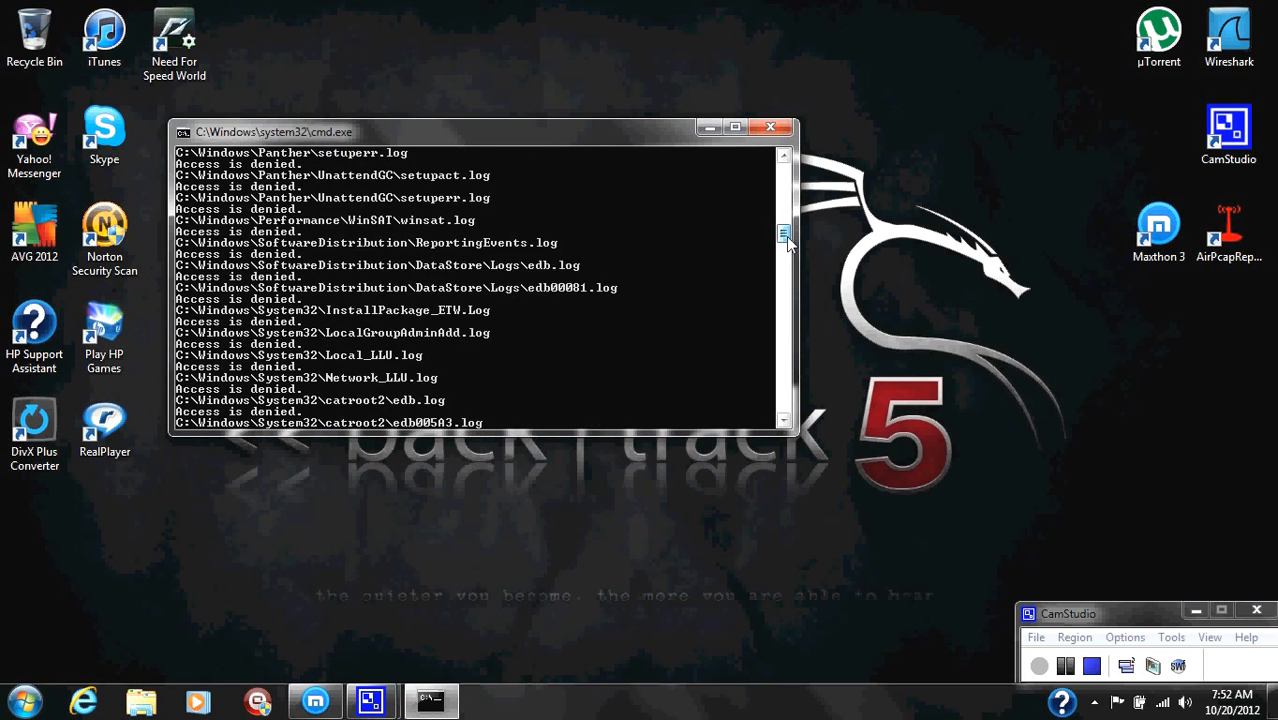
scroll("down", 3)
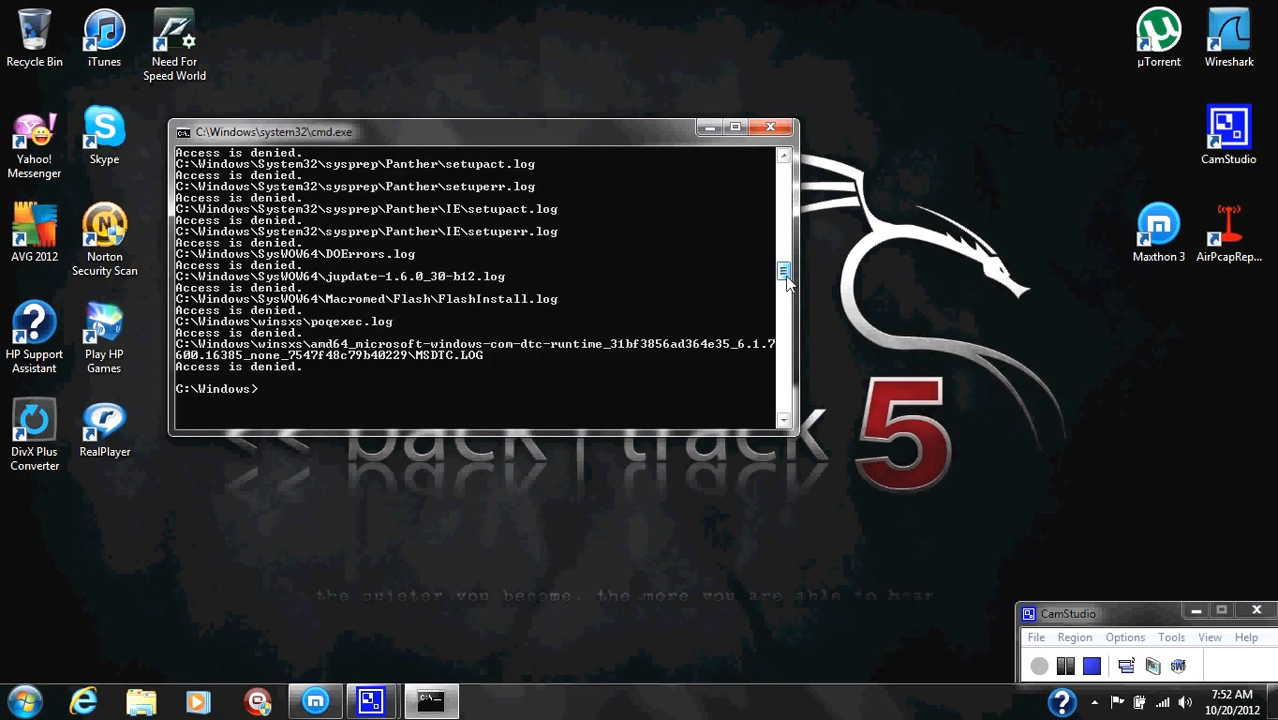